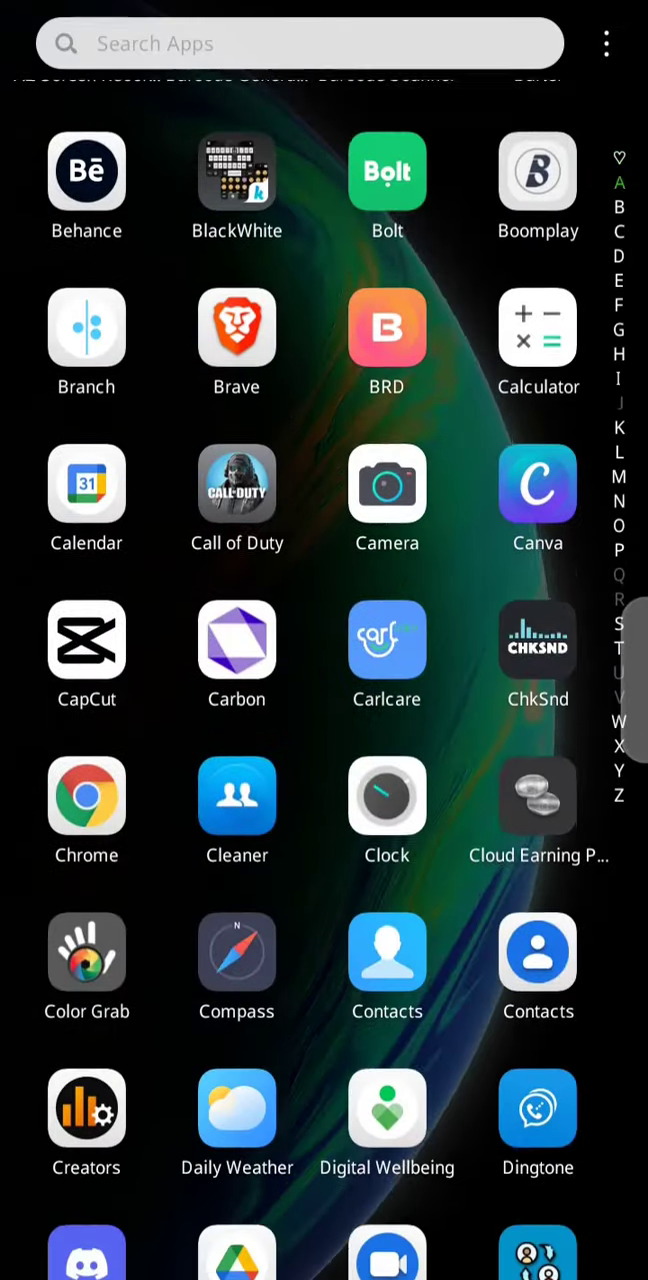
Scroll the app drawer down to reach and launch the Globe world-clock app.
scroll("down", 3)
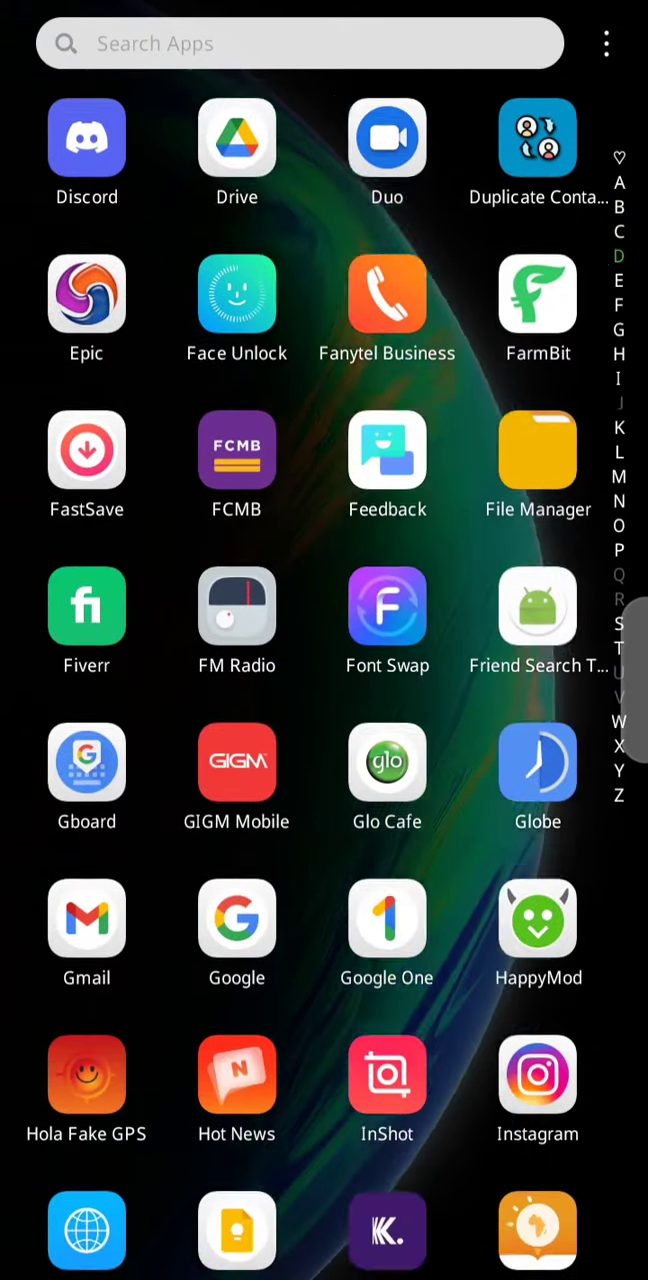
scroll("down", 3)
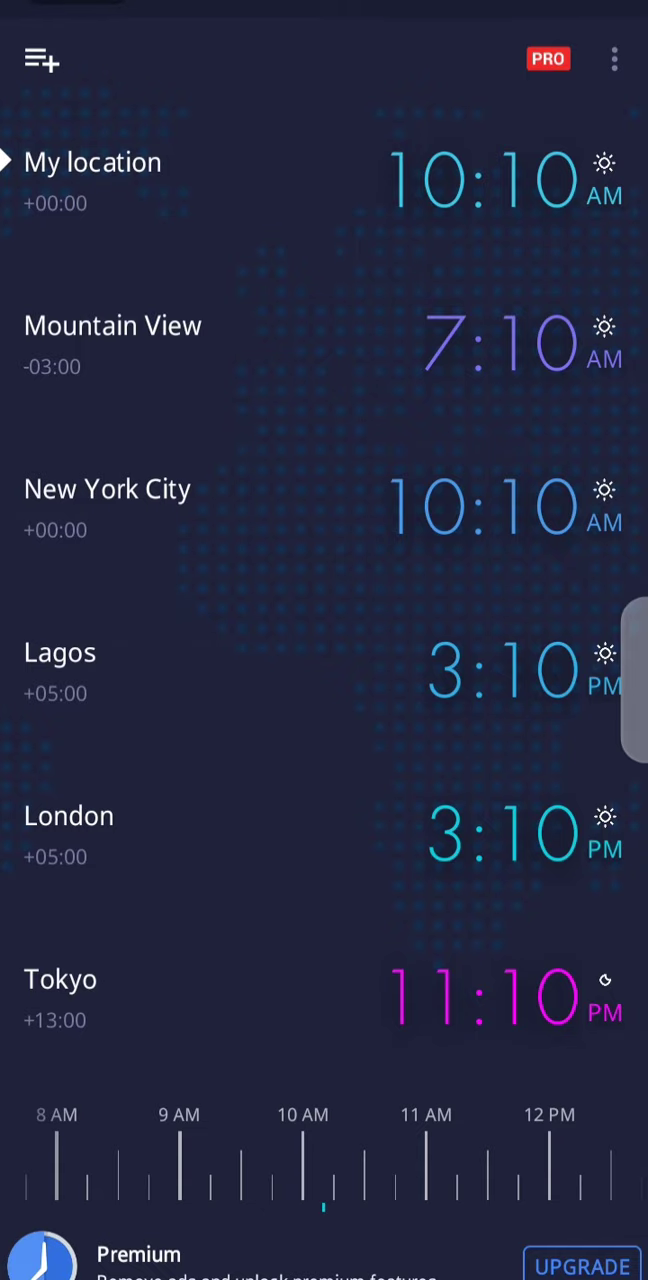
Start adding a city and filter the city list with the search text 'uni'.
left_click(42, 60)
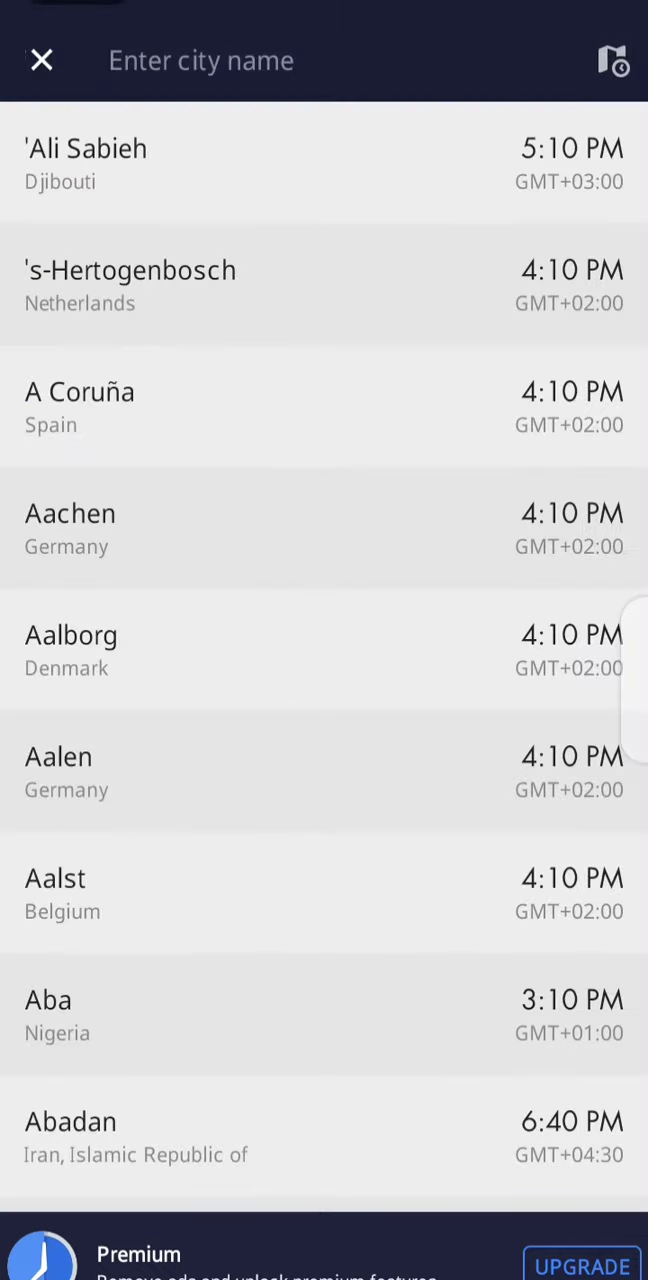
scroll("down", 3)
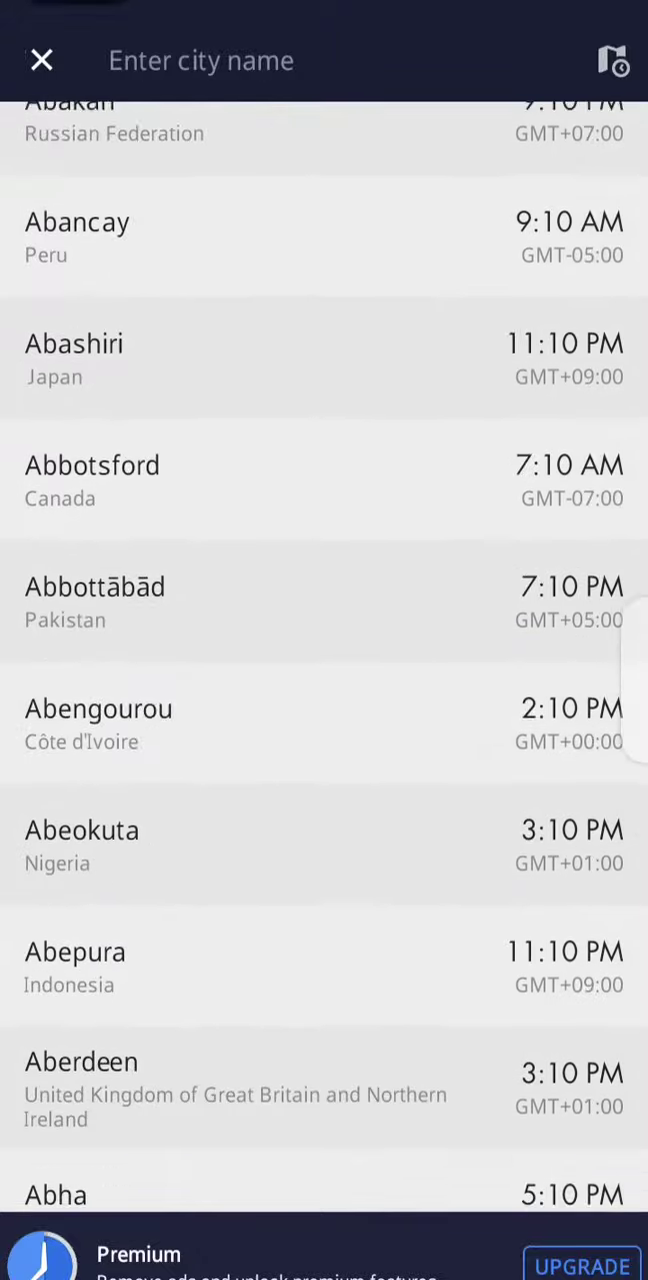
scroll("down", 3)
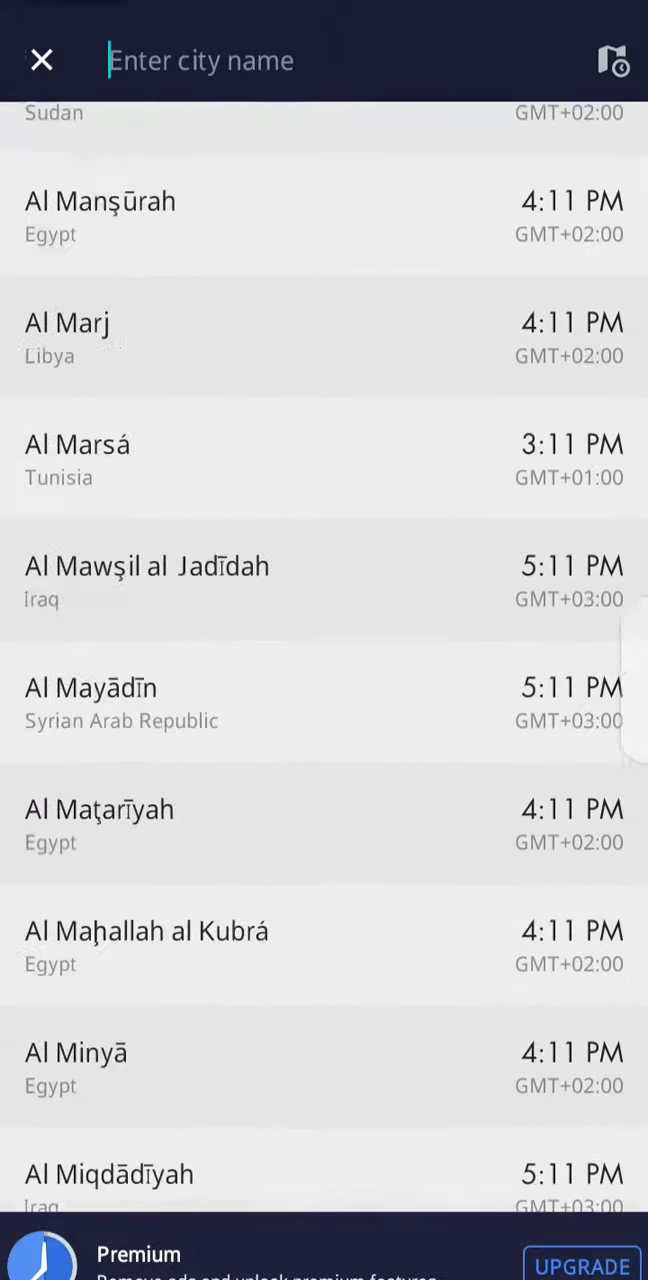
type("un")
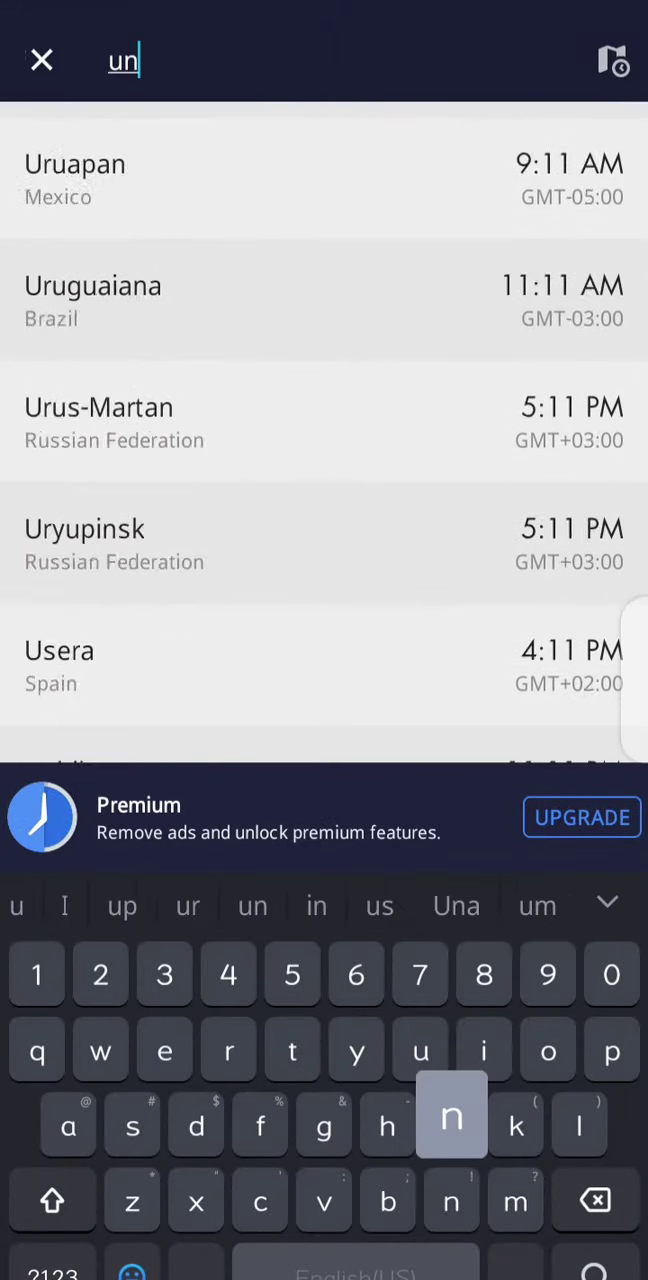
type("i")
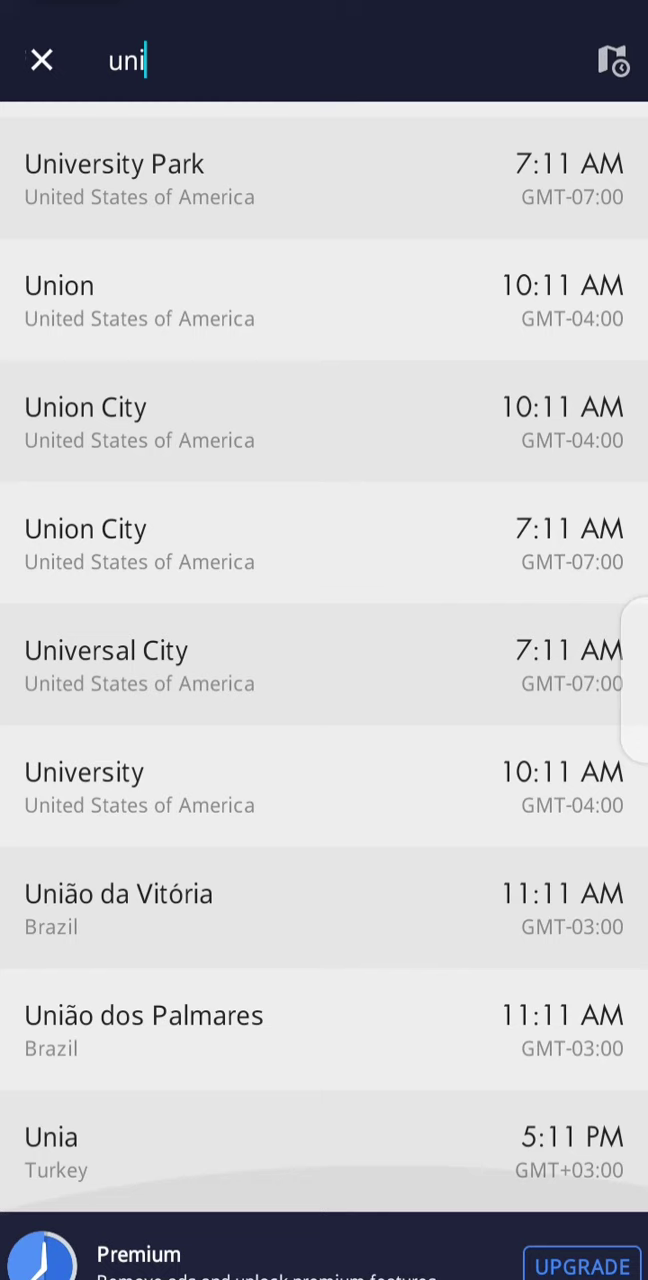
scroll("down", 3)
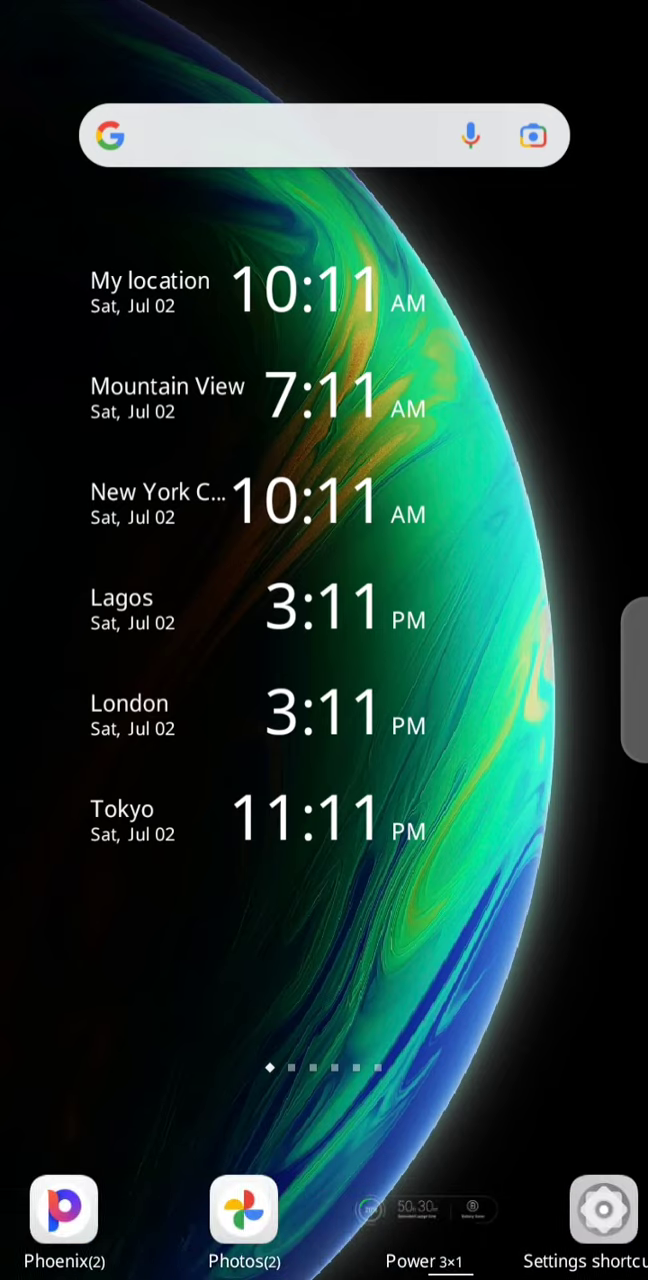
Swipe left through the Widgets picker to reach the Globe list widget.
scroll("left", 3)
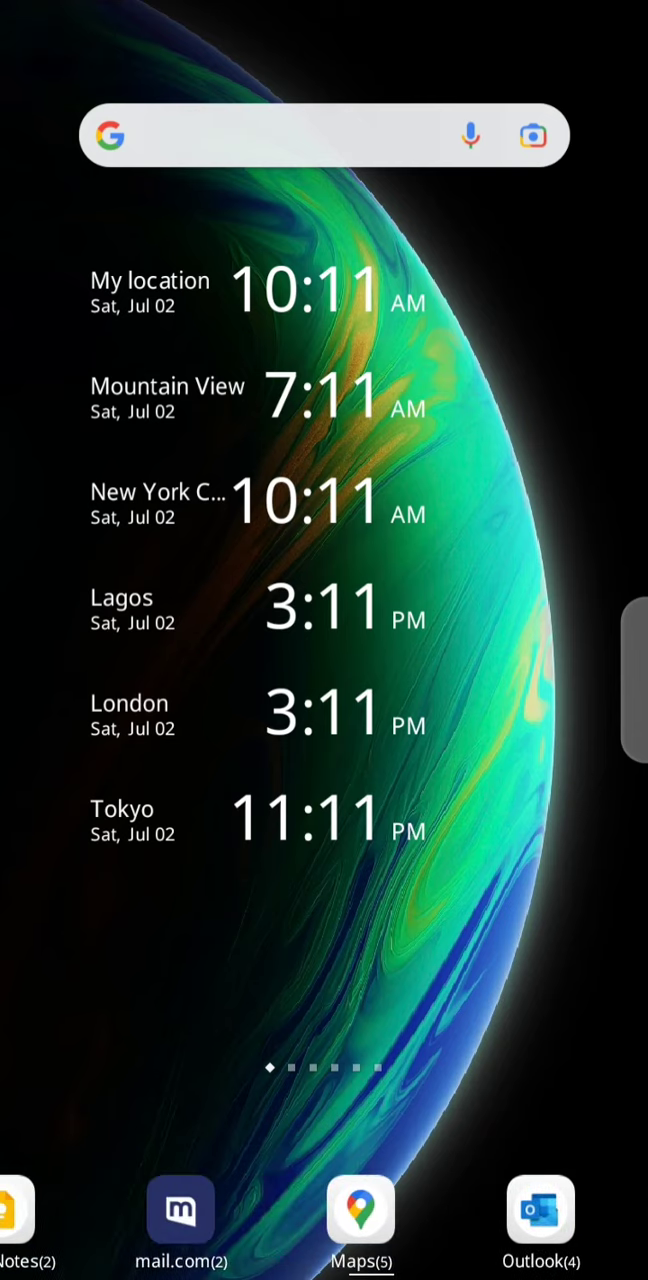
scroll("left", 3)
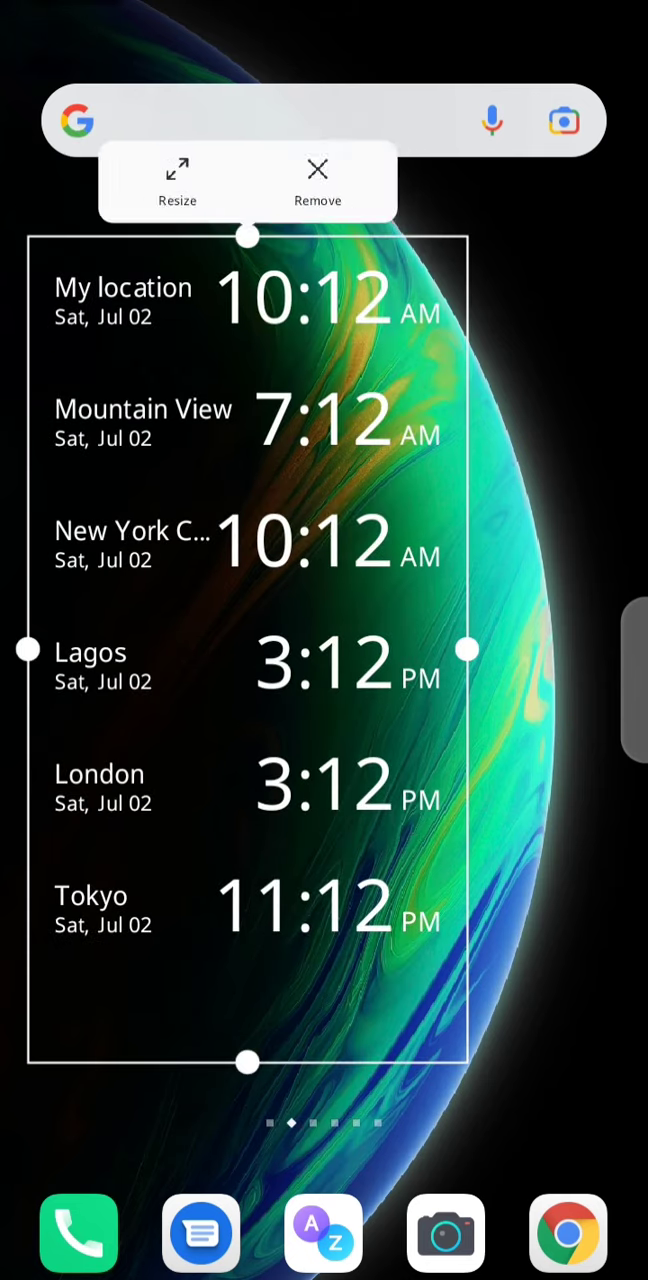
Shrink the widget to two cities, then stretch it back to show all six.
left_click_drag(248, 1062, 248, 372)
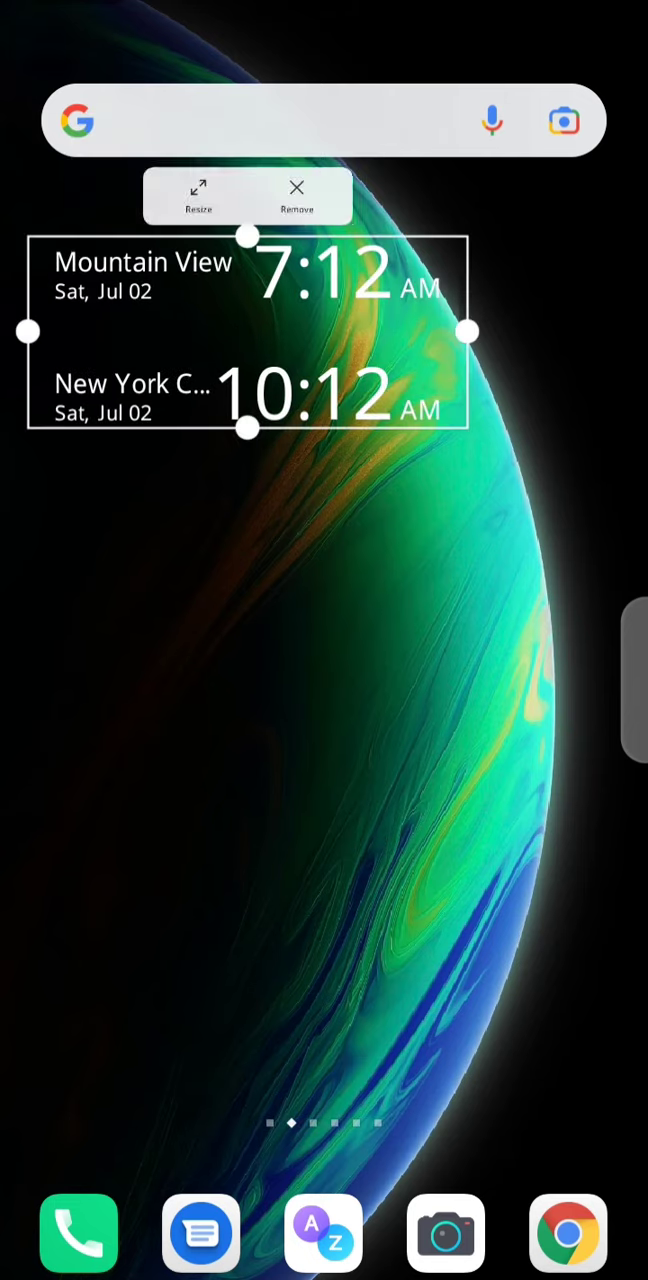
left_click_drag(248, 428, 248, 1010)
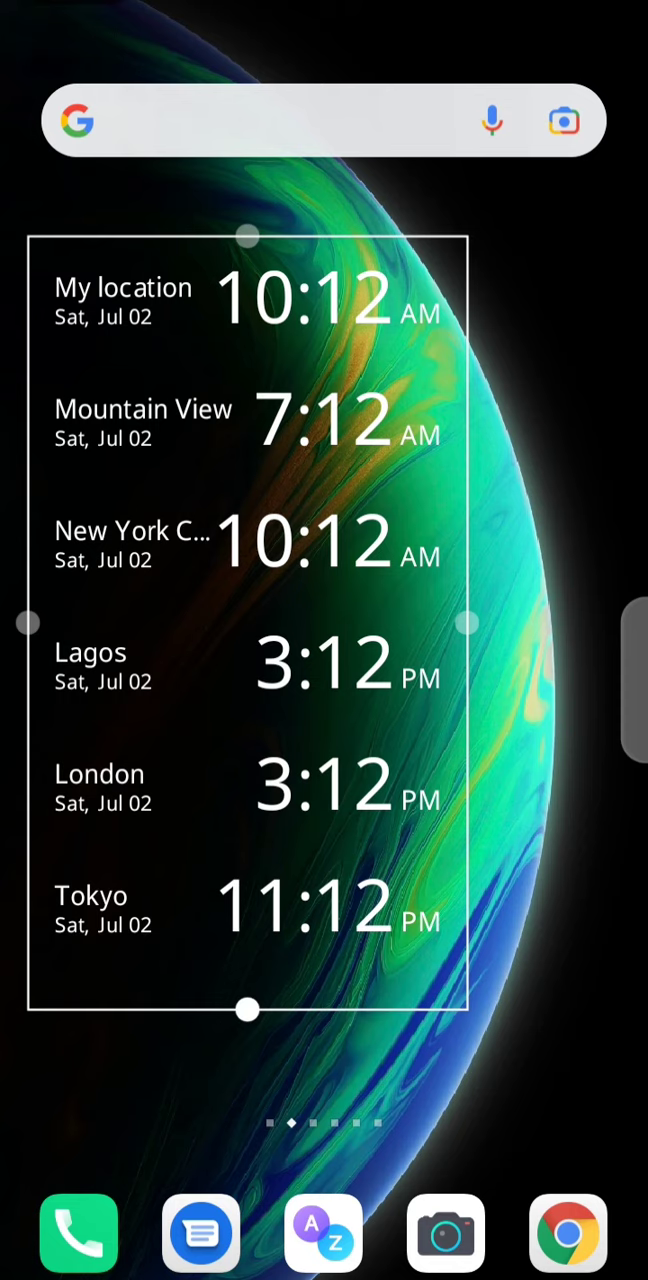